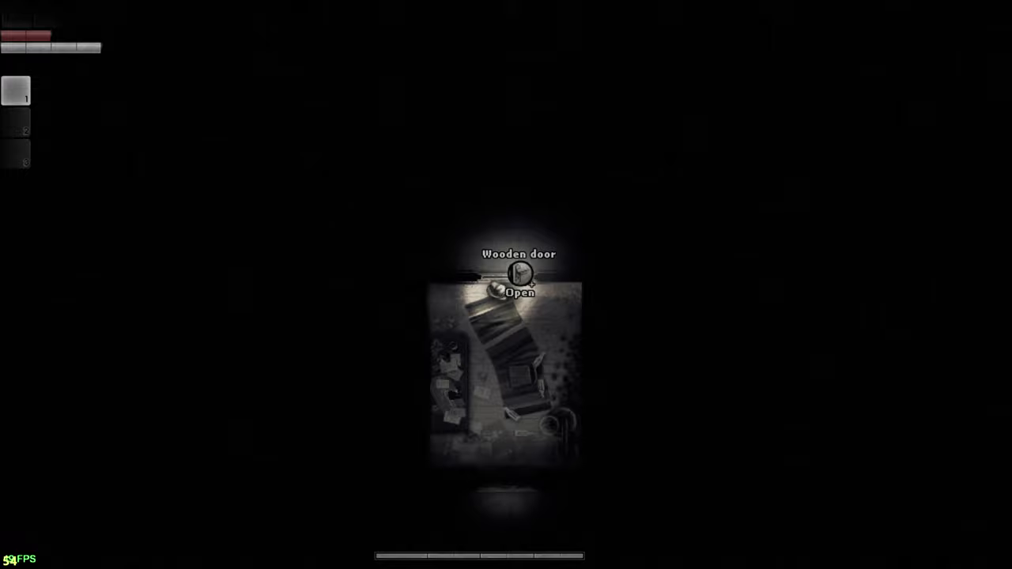
# Enter through the wooden door and take the old camera and remaining item from the chair
pyautogui.click(519, 284)
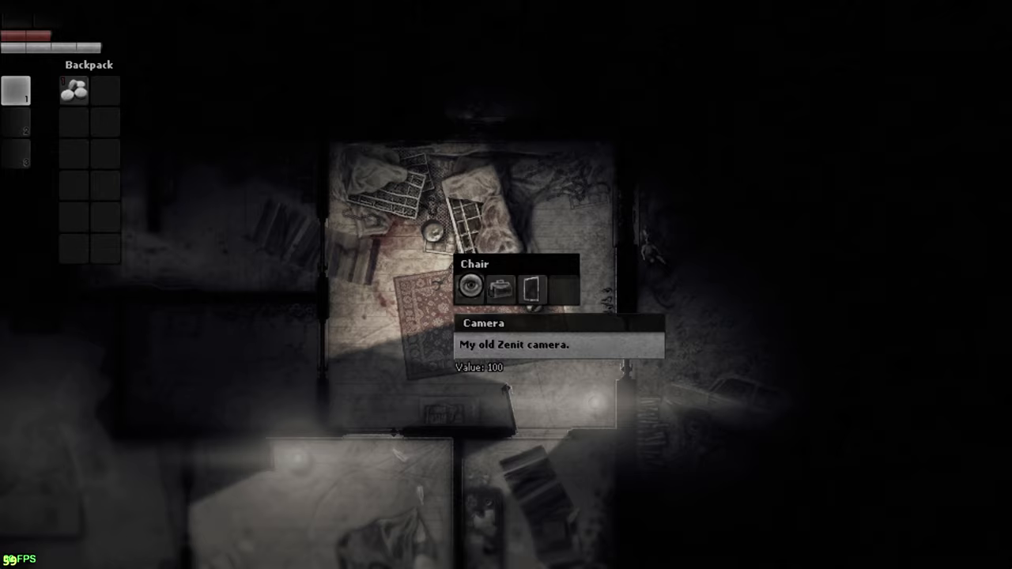
pyautogui.click(468, 286)
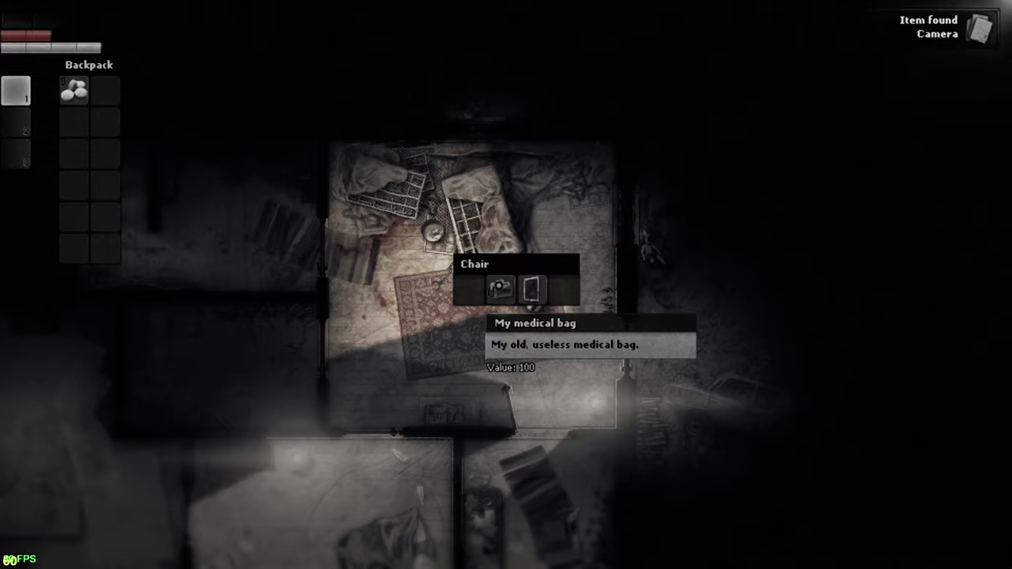
pyautogui.click(500, 288)
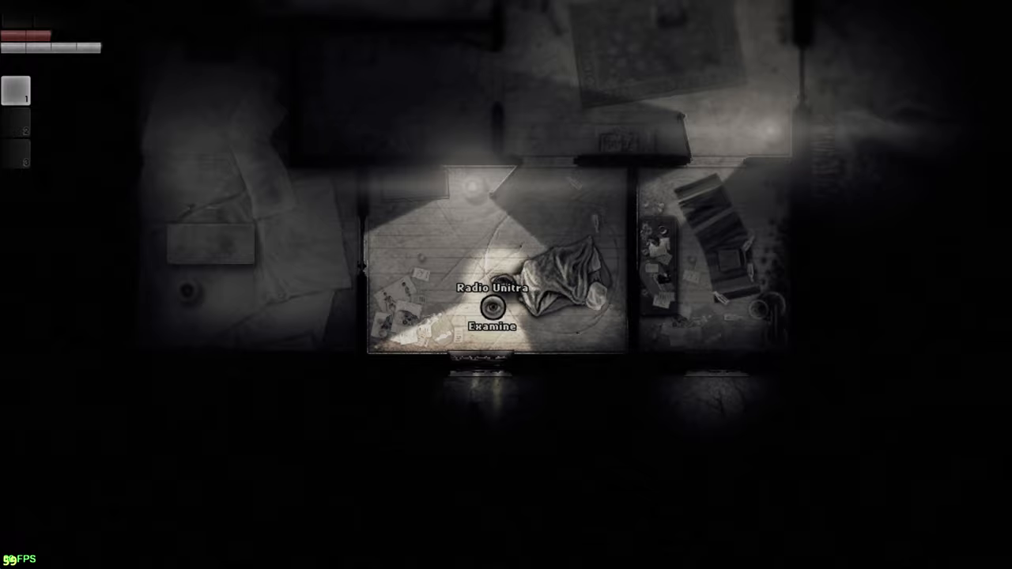
pyautogui.click(487, 326)
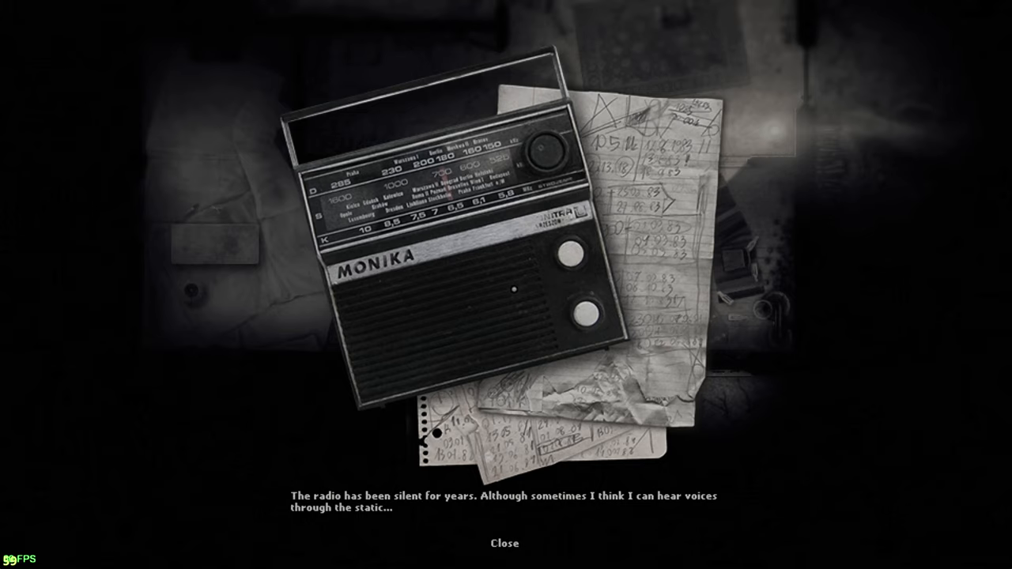
pyautogui.click(506, 542)
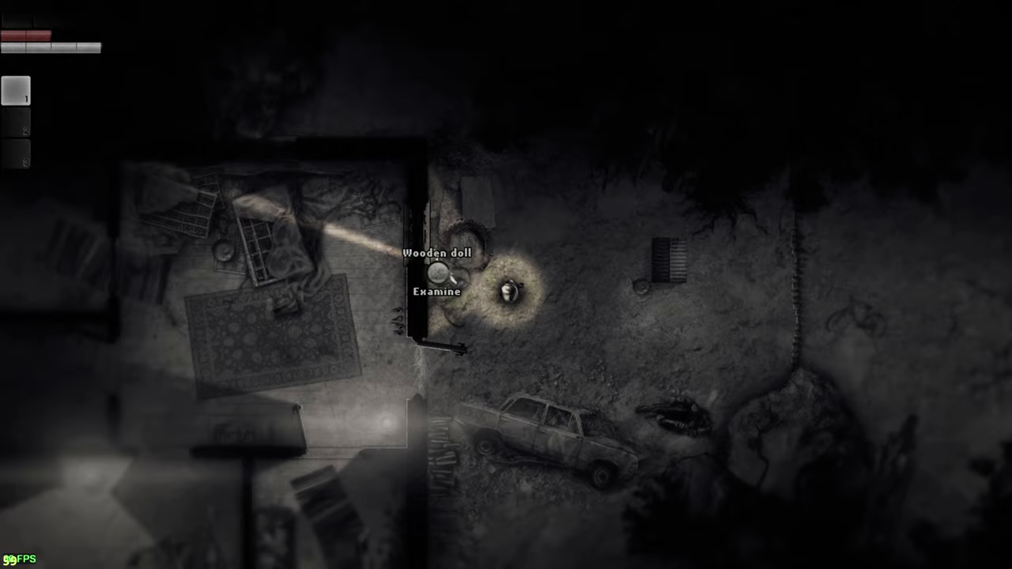
# Examine the wooden doll standing beside the house wall
pyautogui.click(433, 288)
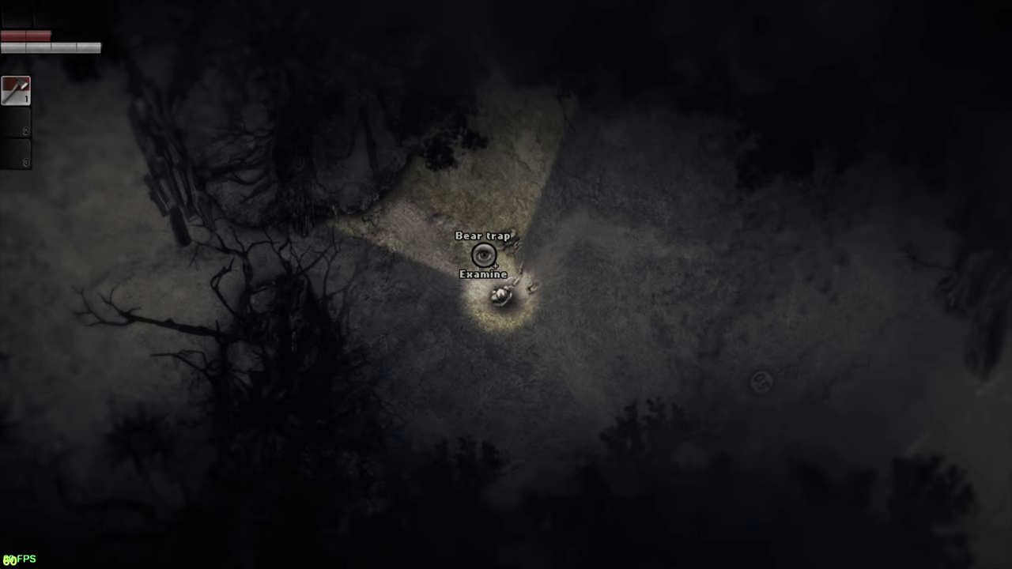
# Examine the bear trap placed in the dark clearing
pyautogui.click(484, 266)
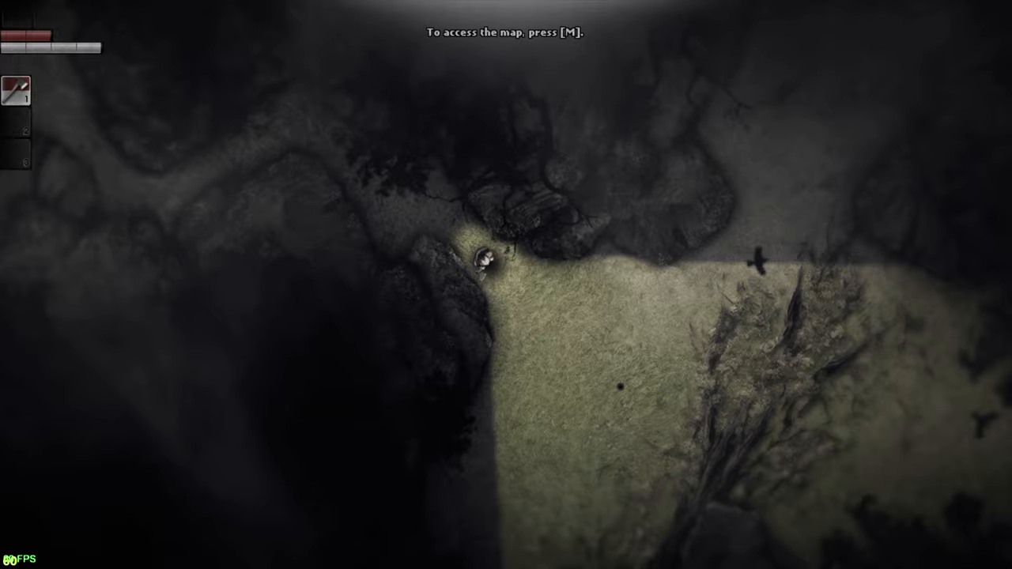
# Dismiss the map and inventory hints while crossing the field into the dark woods
pyautogui.press('m')
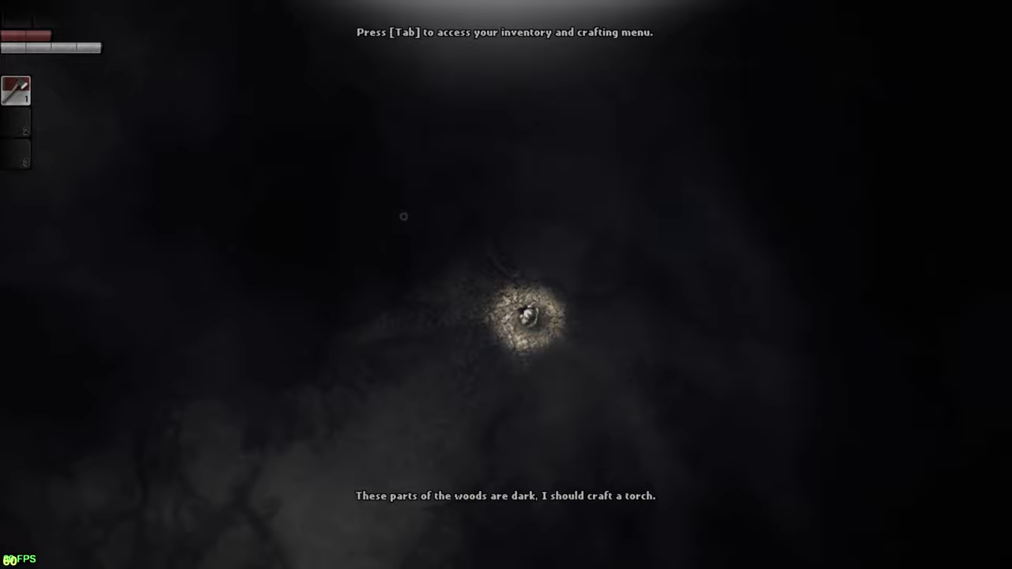
pyautogui.press('Tab')
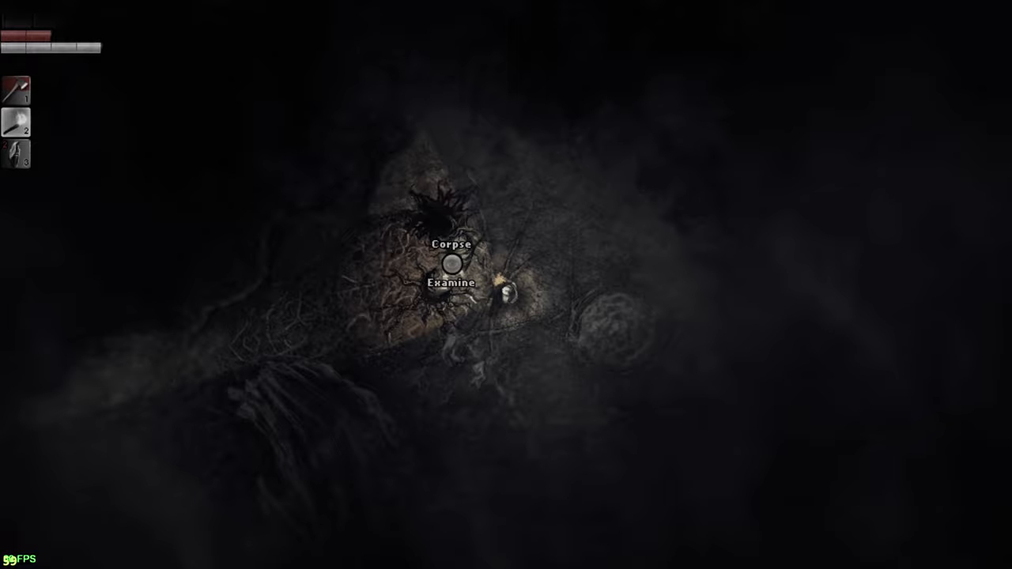
# Examine the corpse lying in the dark undergrowth
pyautogui.click(452, 262)
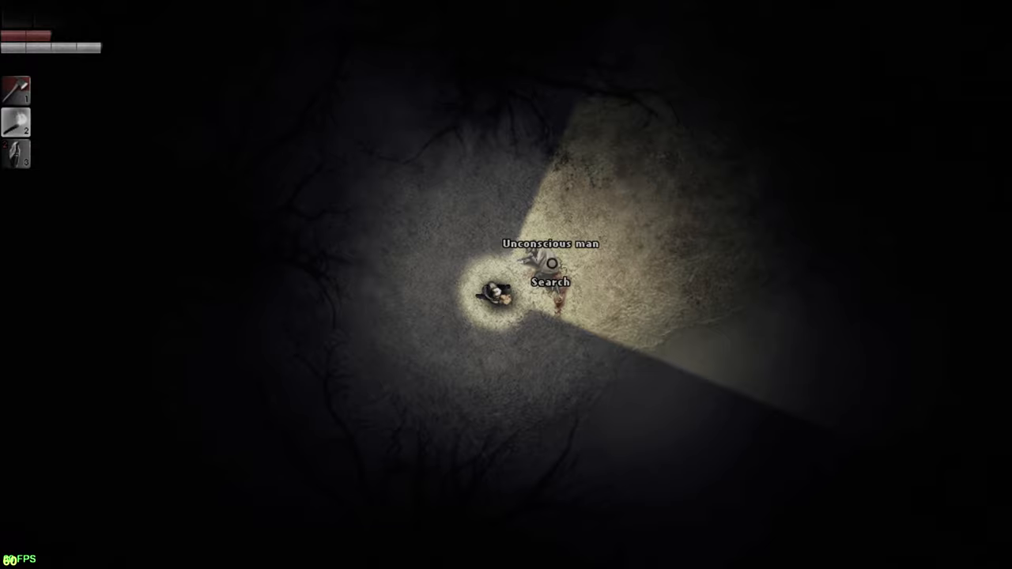
# Search the unconscious man lying on the path
pyautogui.click(551, 281)
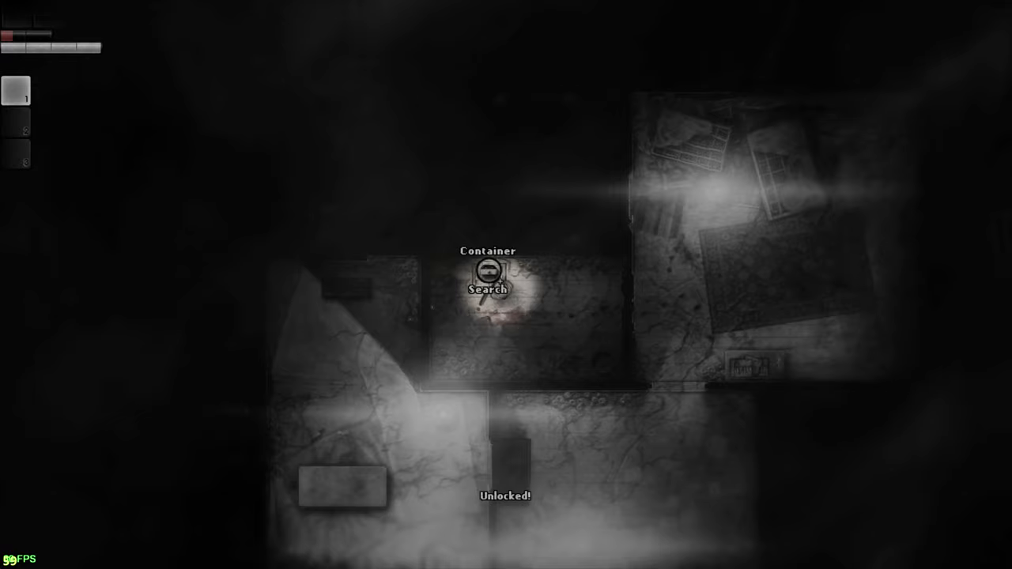
# Search the unlocked container inside the building
pyautogui.click(487, 288)
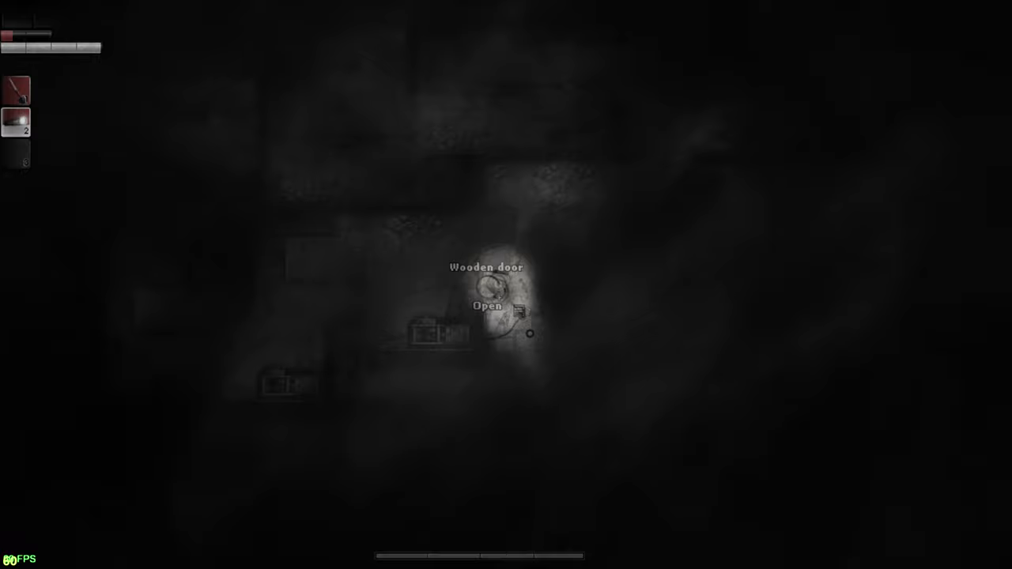
# Go through the wooden door and examine the metal cable in the next room
pyautogui.click(487, 304)
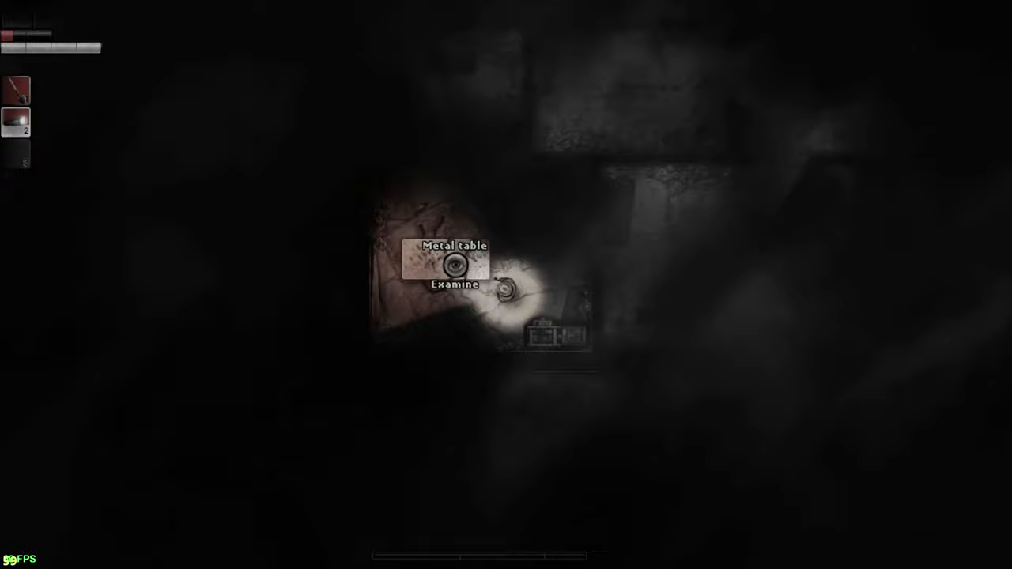
pyautogui.click(455, 285)
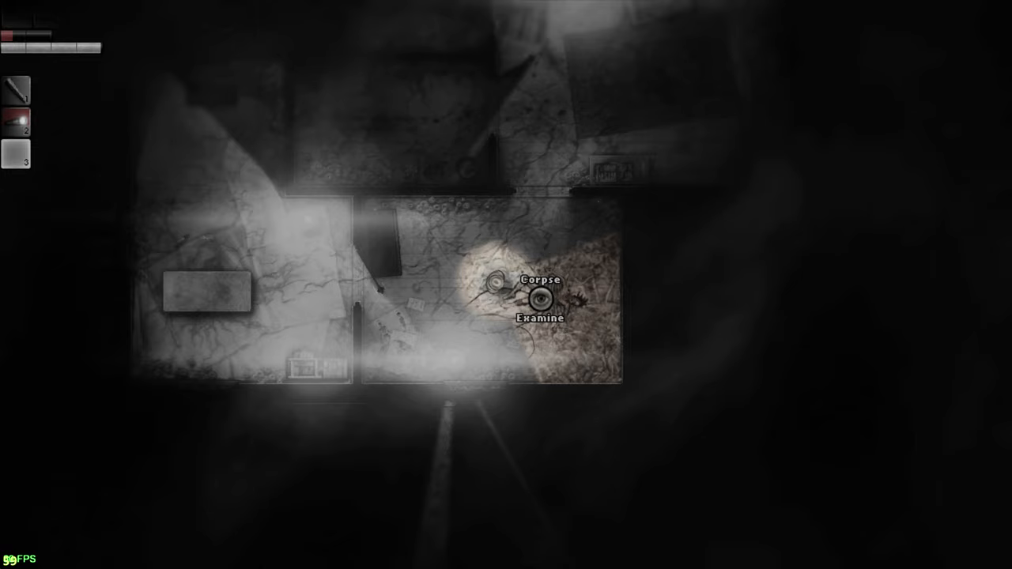
# Examine the corpse and take an item from the medical tools into the backpack
pyautogui.click(539, 305)
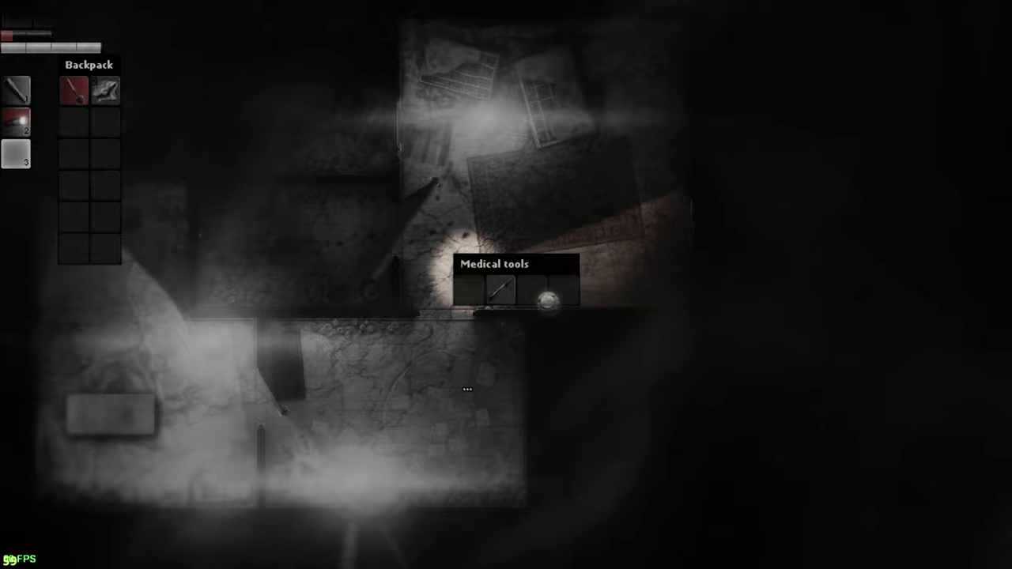
pyautogui.click(498, 288)
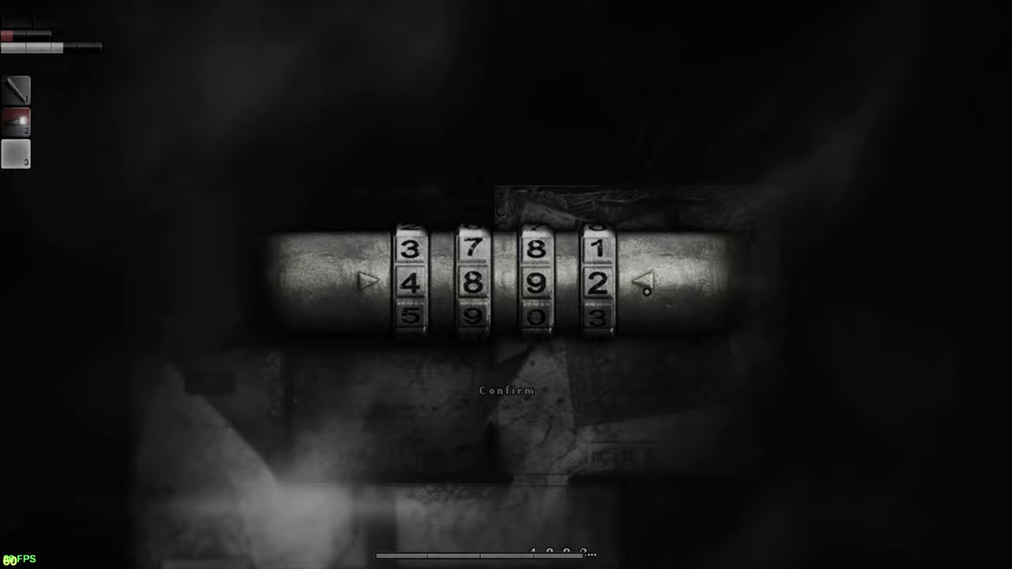
# Turn a padlock dial toward the 4892 combination
pyautogui.click(509, 389)
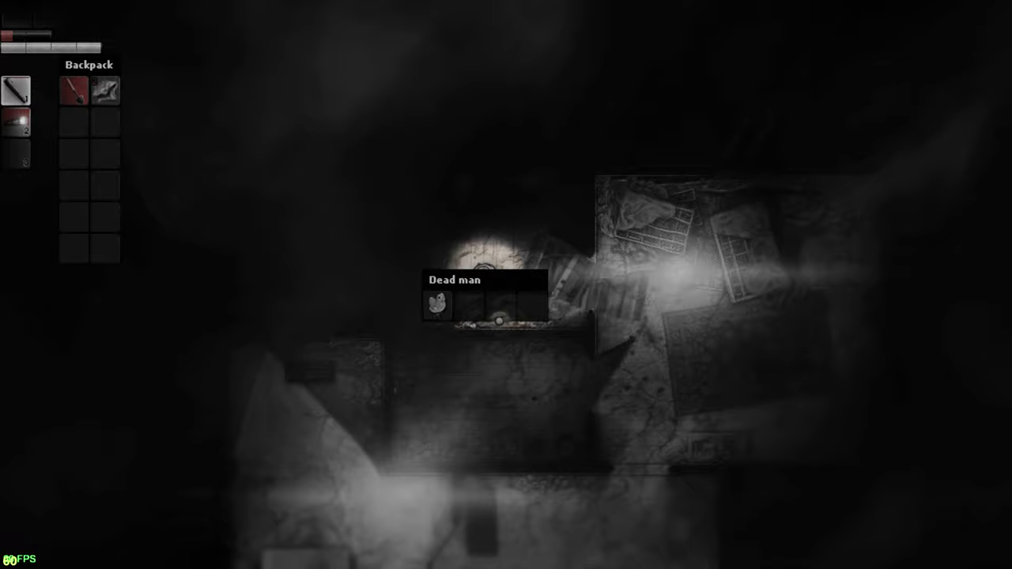
# Search the dead man's body and review the loot he is carrying
pyautogui.click(436, 306)
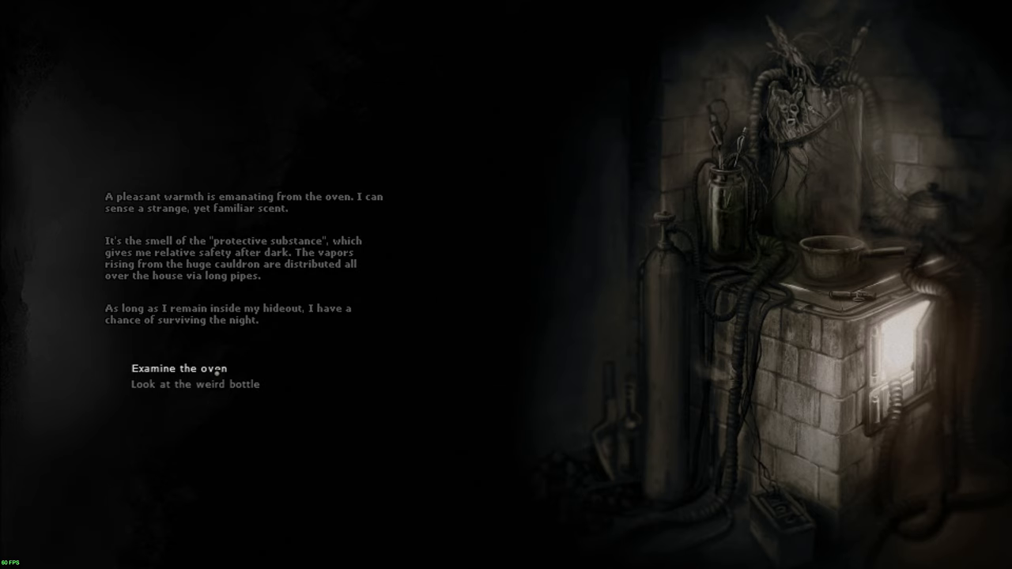
# Examine the oven twice to read that it keeps the hideout safe at night
pyautogui.click(180, 369)
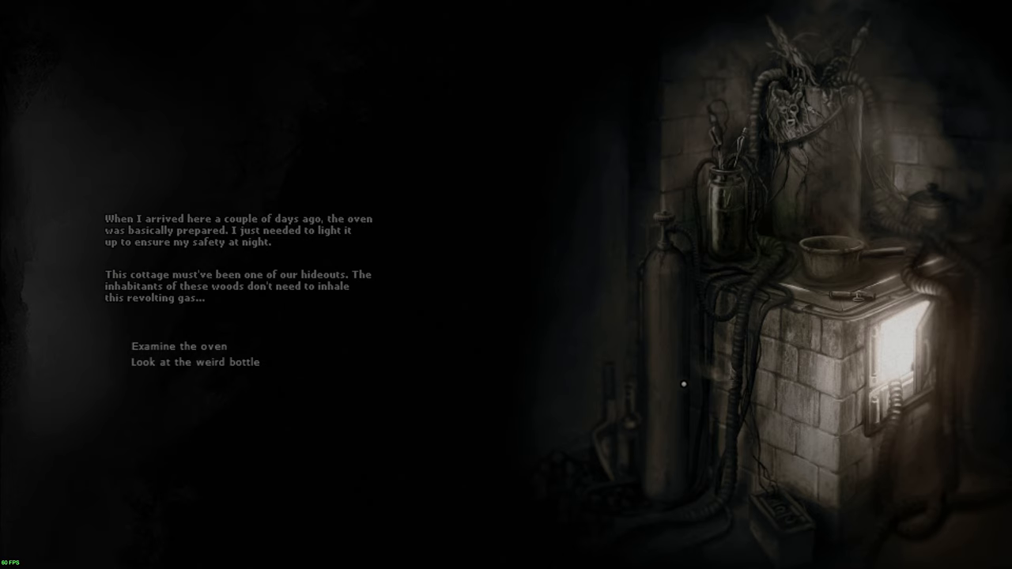
pyautogui.moveTo(534, 231)
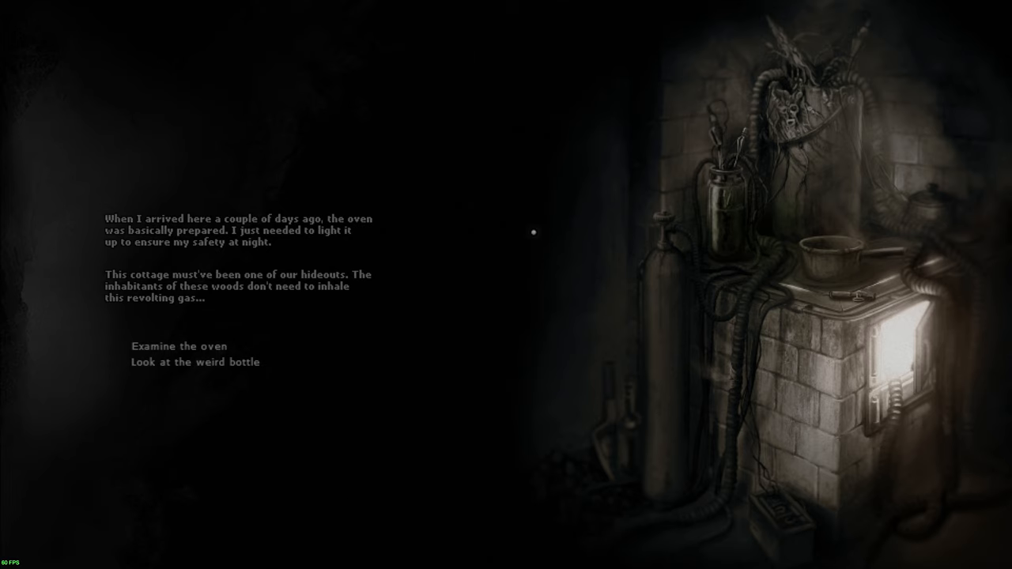
pyautogui.click(195, 362)
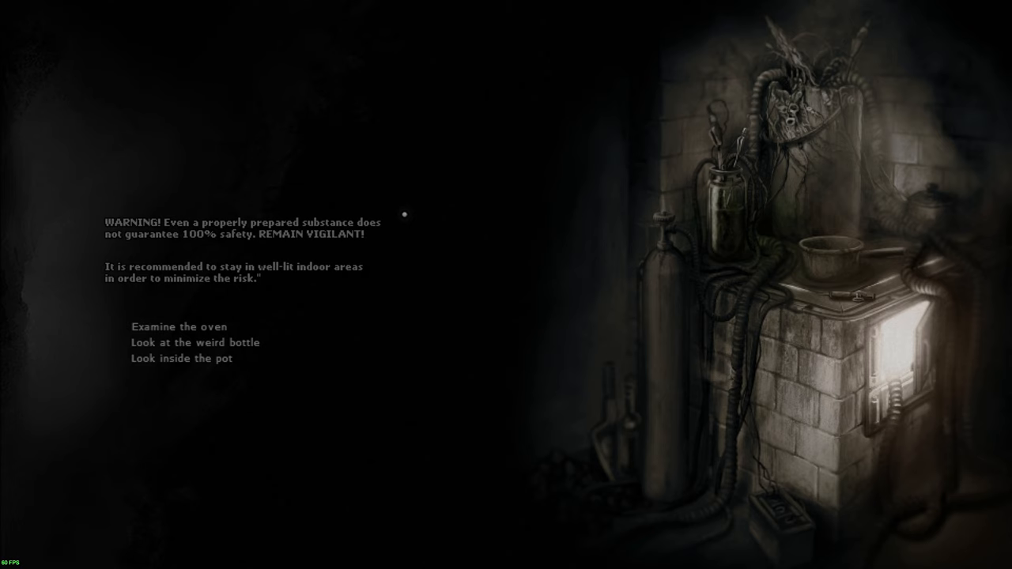
pyautogui.moveTo(437, 283)
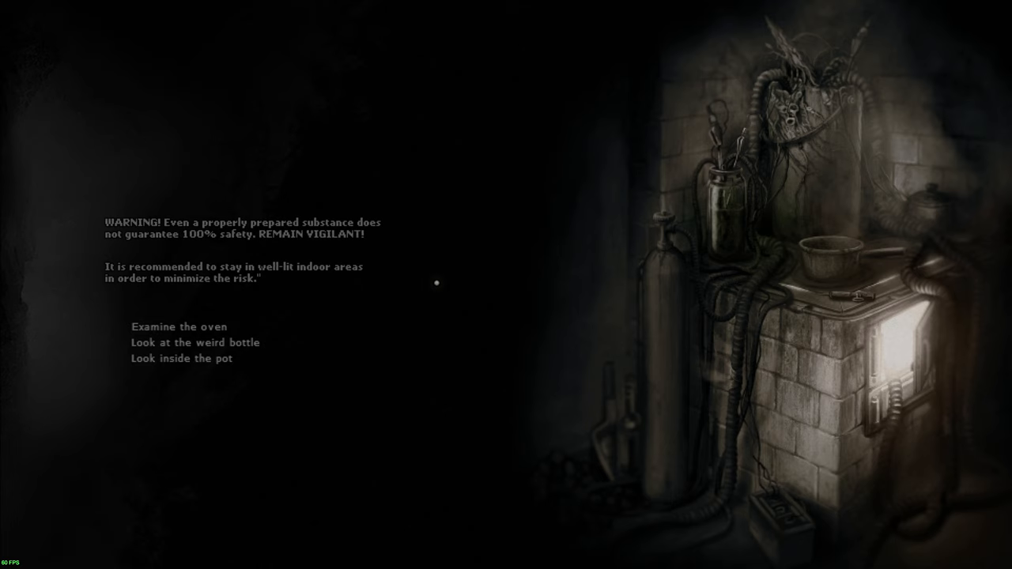
pyautogui.moveTo(362, 269)
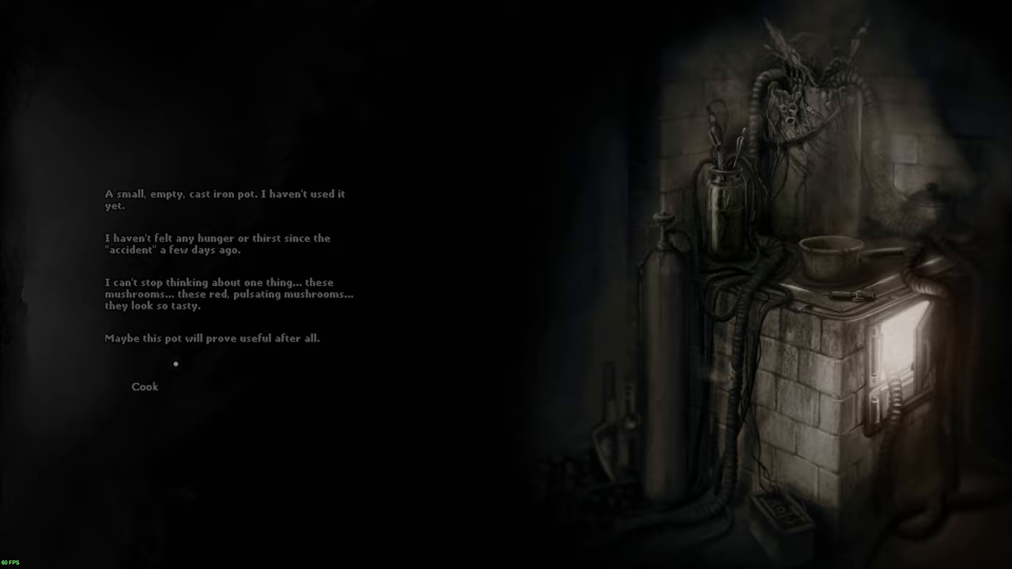
# Leave the oven close-up and return to the hideout room
pyautogui.click(146, 385)
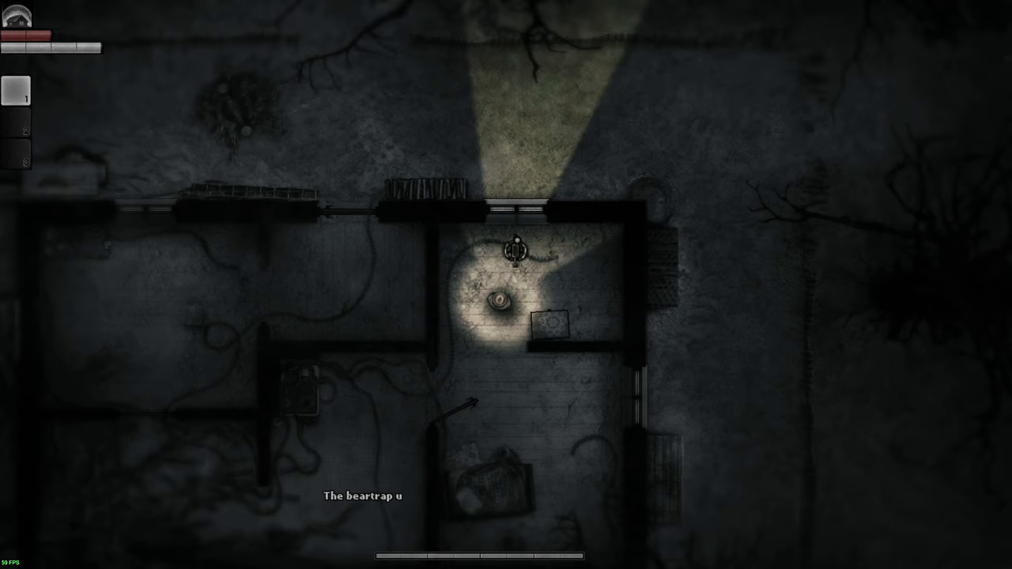
# Search the wardrobe twice for scrap metal and the mushroom book, then put the book away
pyautogui.click(541, 299)
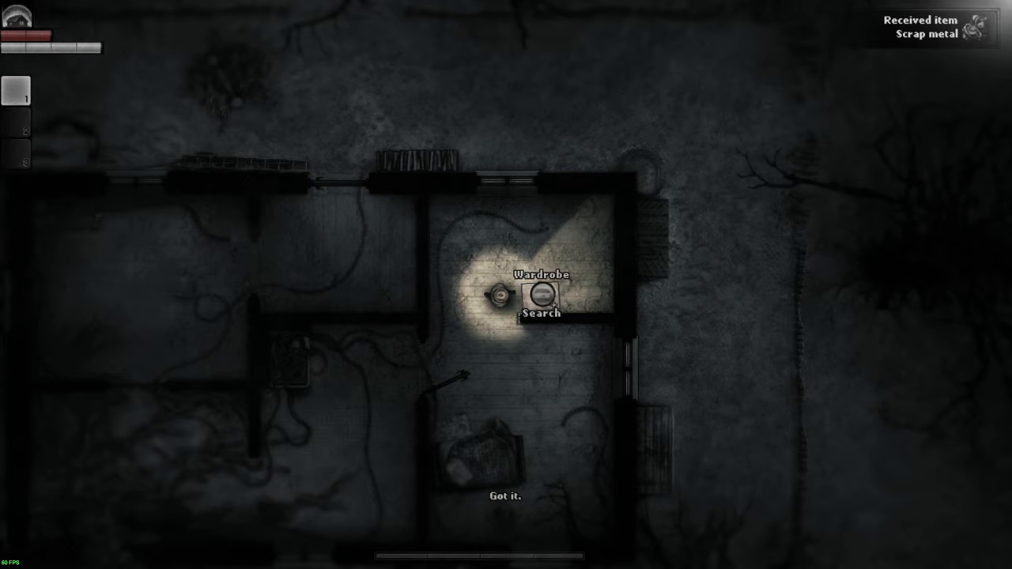
pyautogui.click(541, 312)
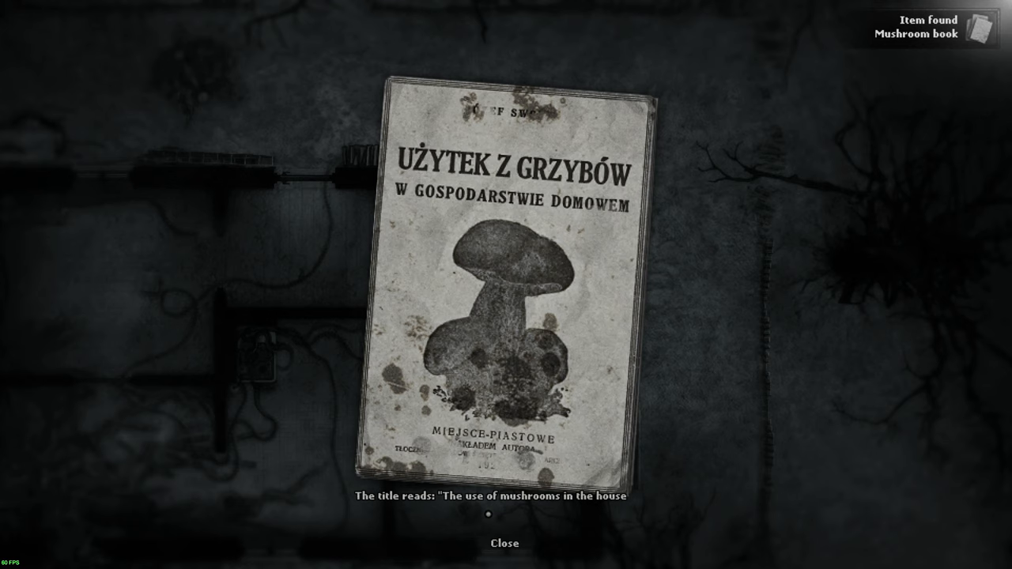
pyautogui.click(507, 544)
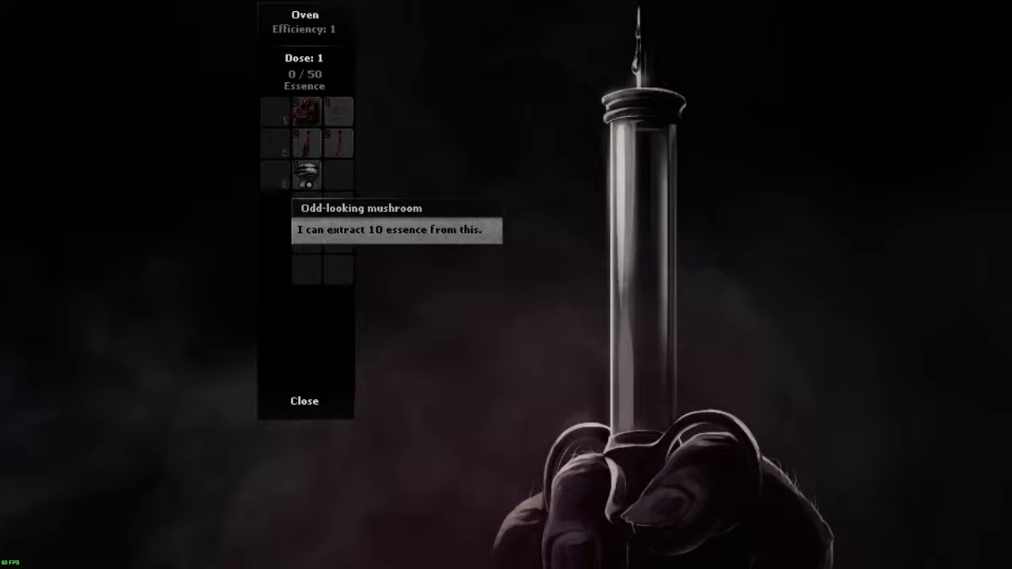
# Extract 10 essence from the odd-looking mushroom in the oven
pyautogui.click(307, 110)
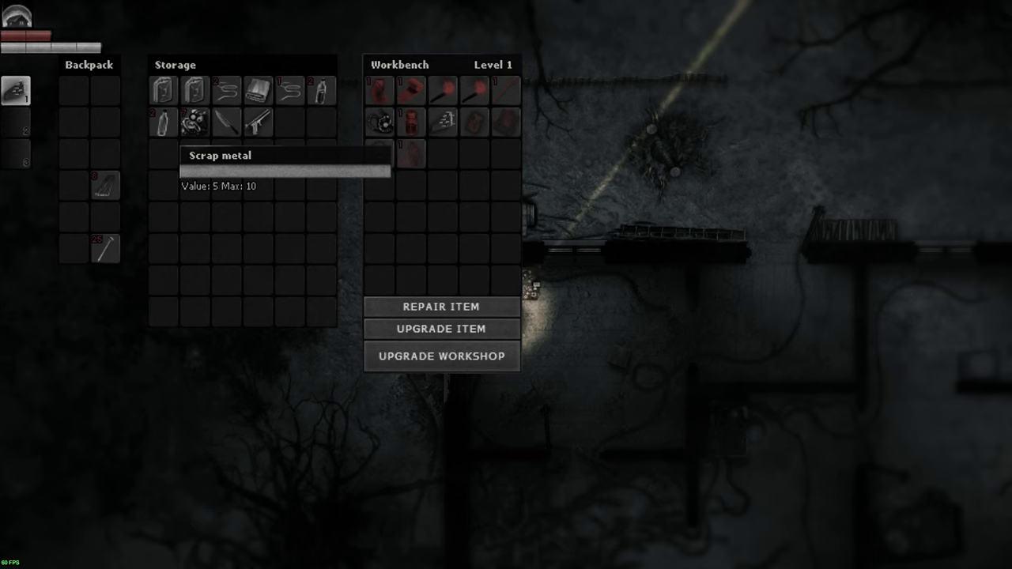
pyautogui.moveTo(442, 356)
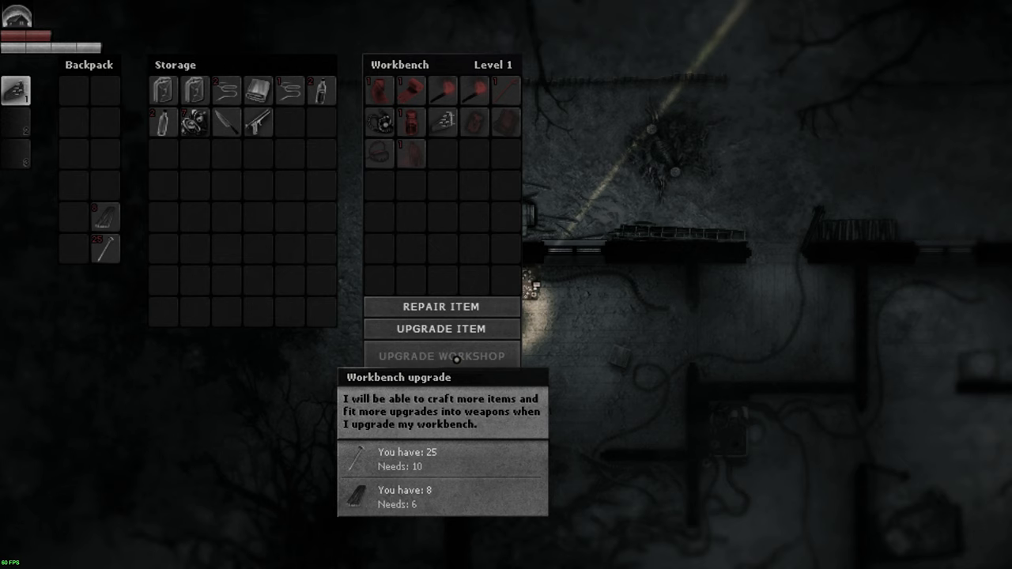
# Upgrade the workbench to level 2 and take the board with nails
pyautogui.click(440, 356)
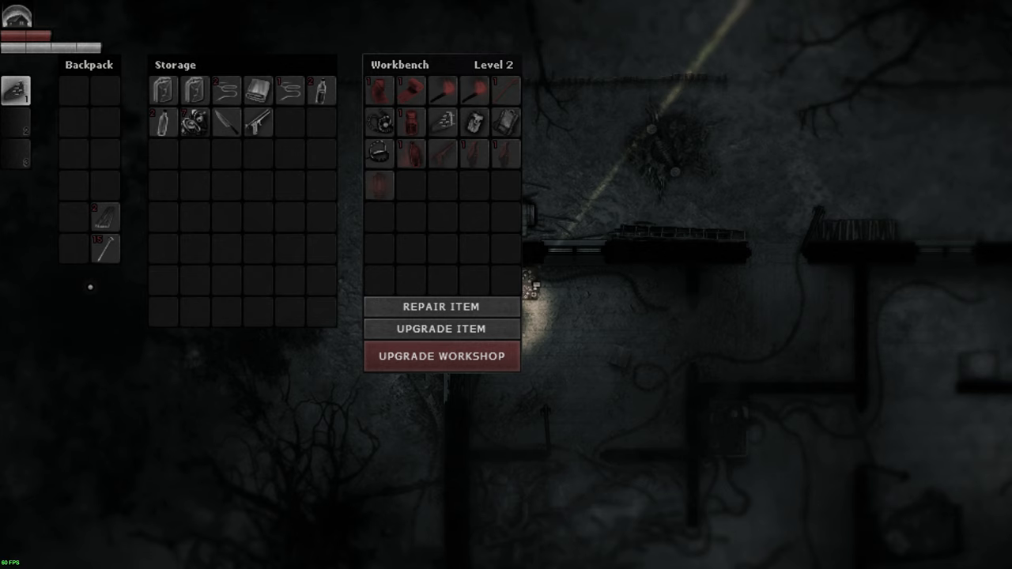
pyautogui.moveTo(474, 123)
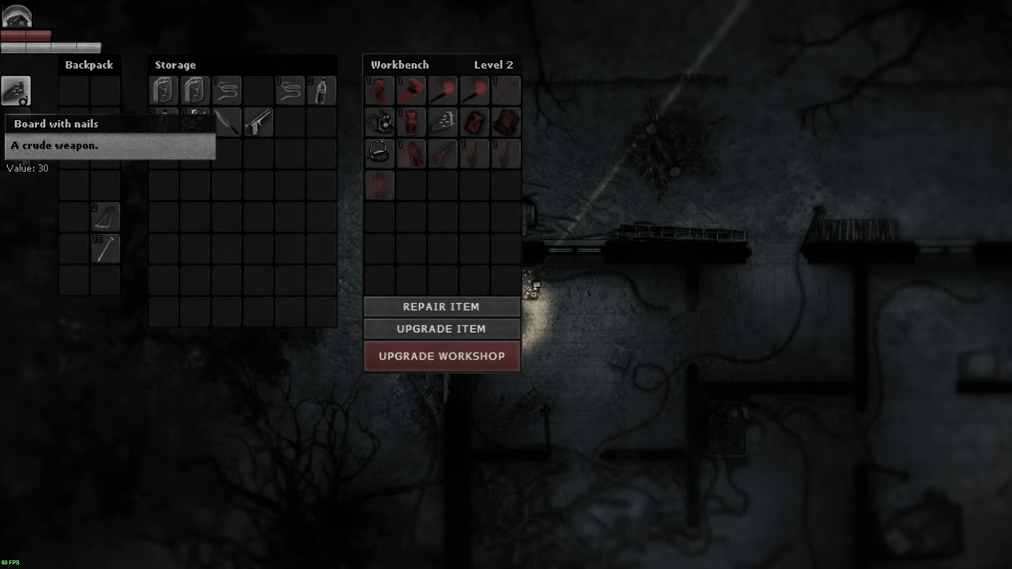
pyautogui.click(439, 327)
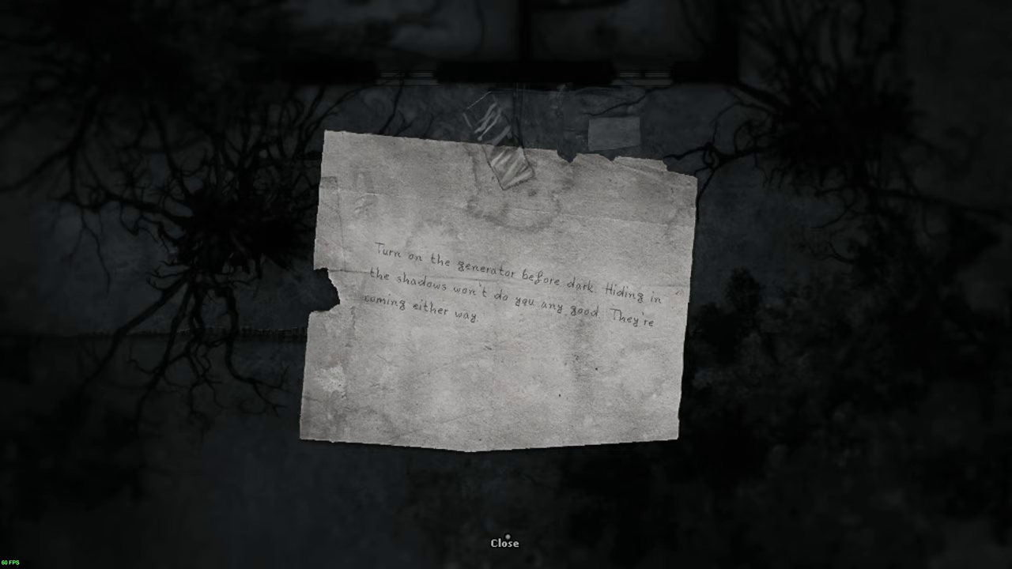
# Put away the note warning to turn on the generator before dark
pyautogui.click(506, 543)
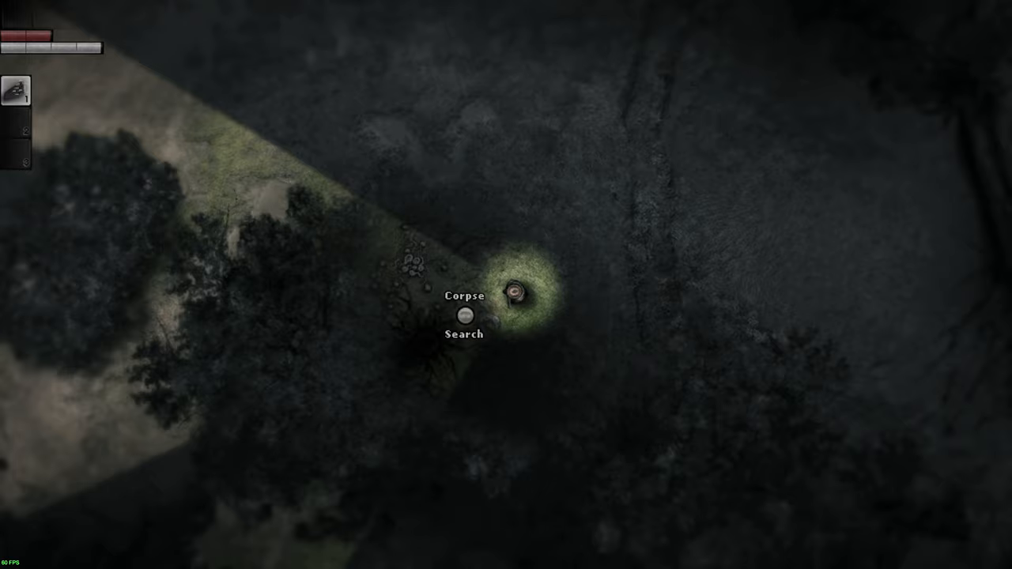
# Search the corpse found in the woods for supplies
pyautogui.click(465, 316)
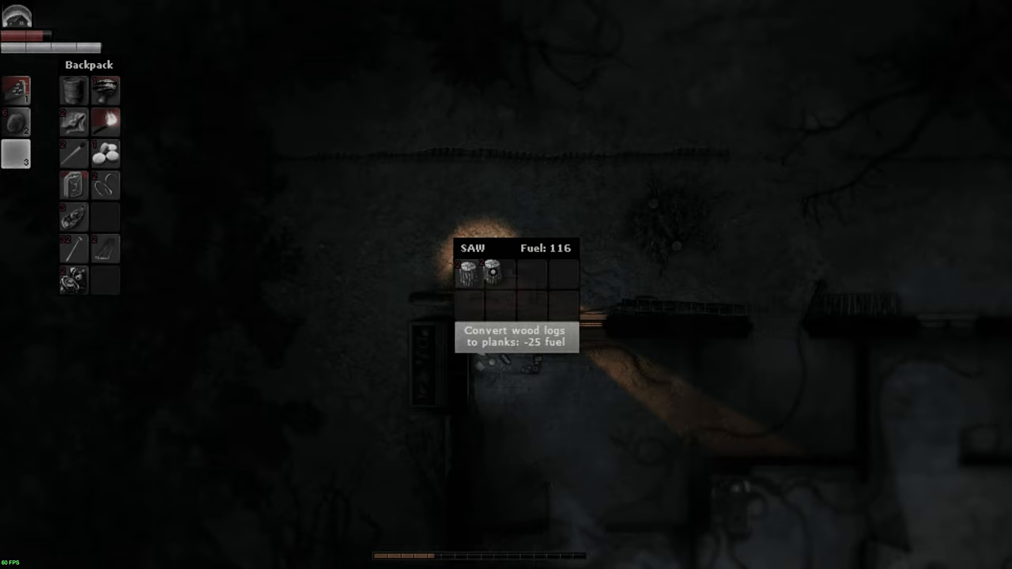
# Walk to the searched wardrobe in the dark room and grab it to drag it
pyautogui.click(514, 335)
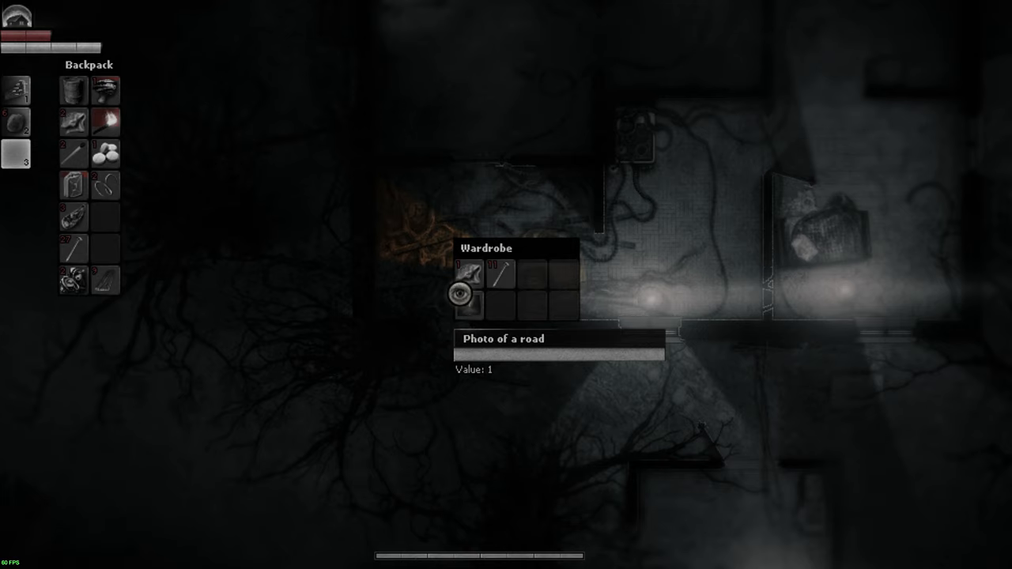
pyautogui.click(468, 272)
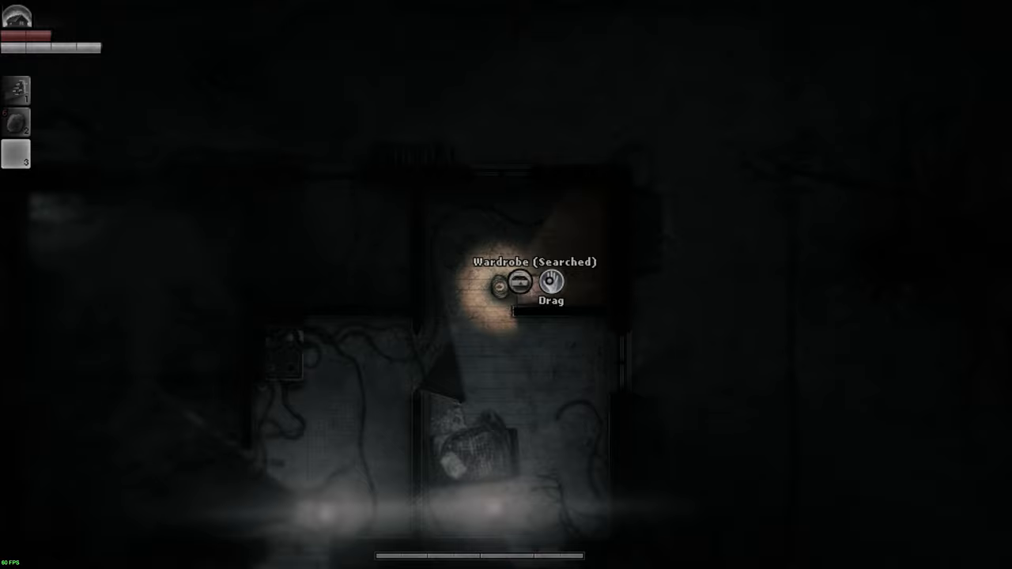
pyautogui.click(548, 281)
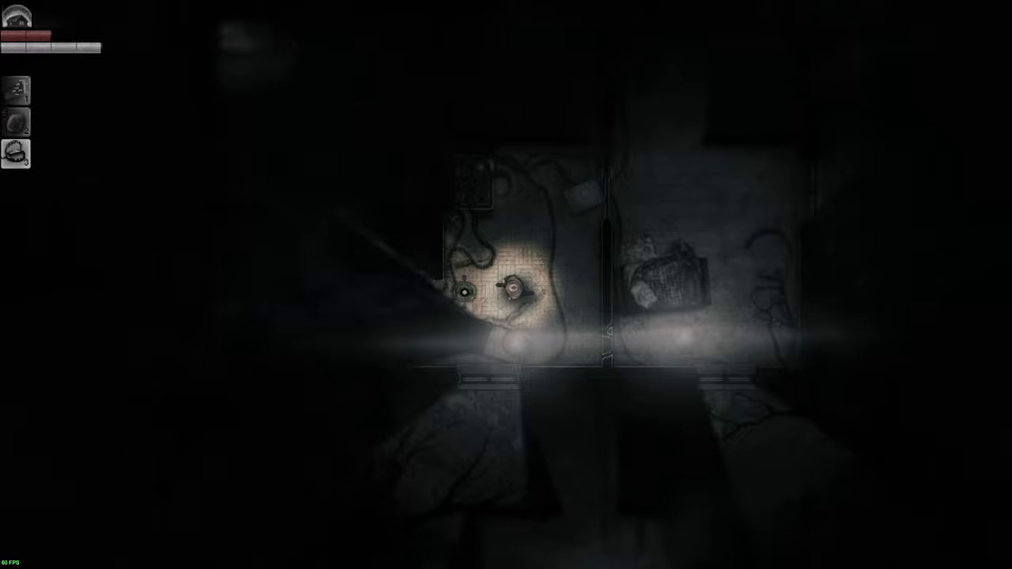
pyautogui.moveTo(462, 293)
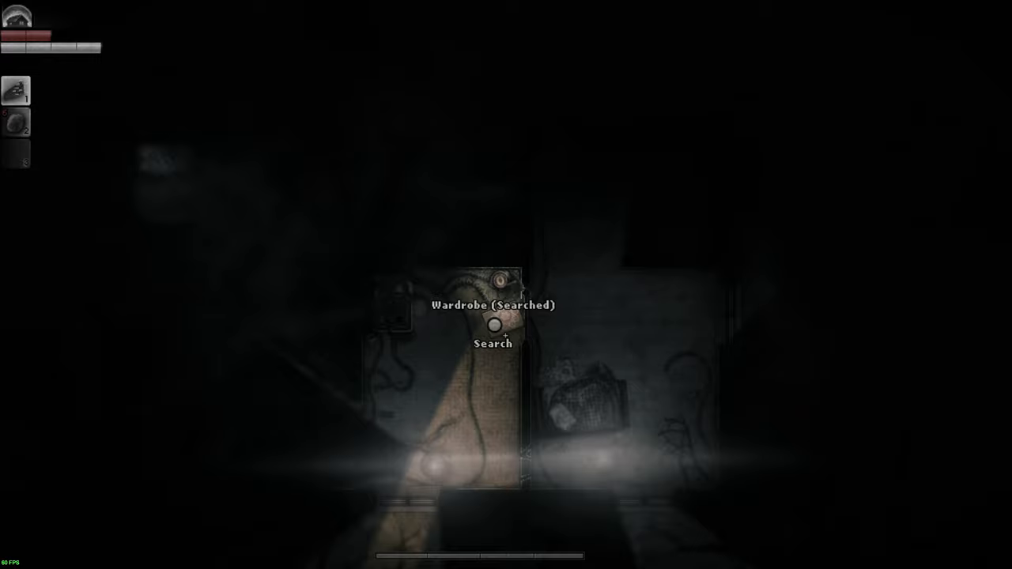
pyautogui.click(494, 324)
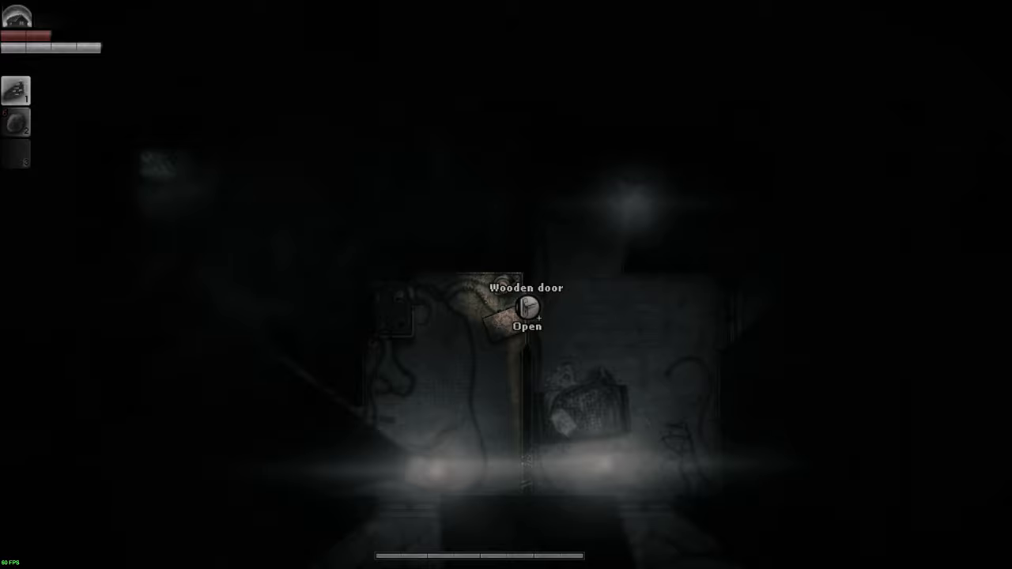
pyautogui.click(529, 308)
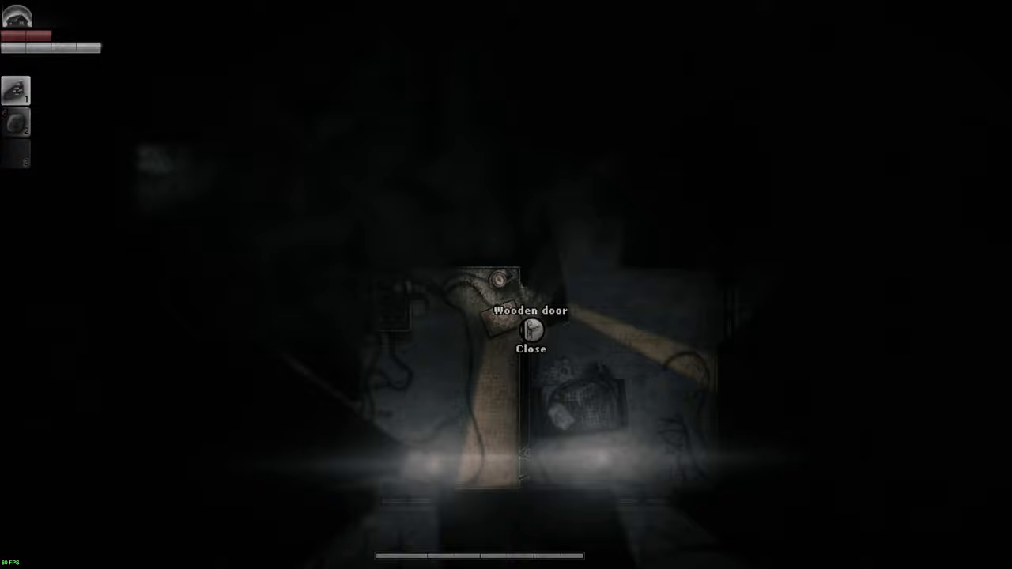
pyautogui.click(532, 330)
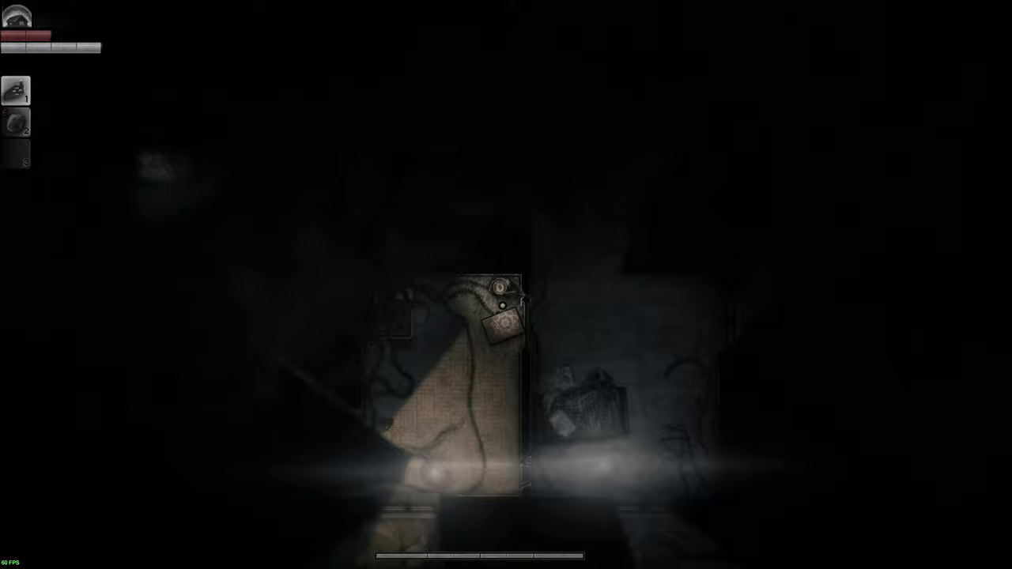